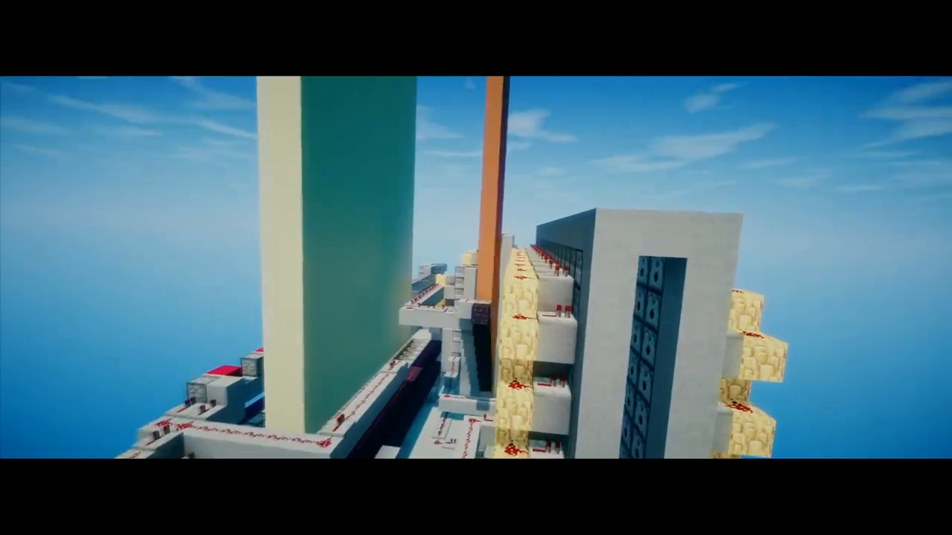
mouse_move(476, 268)
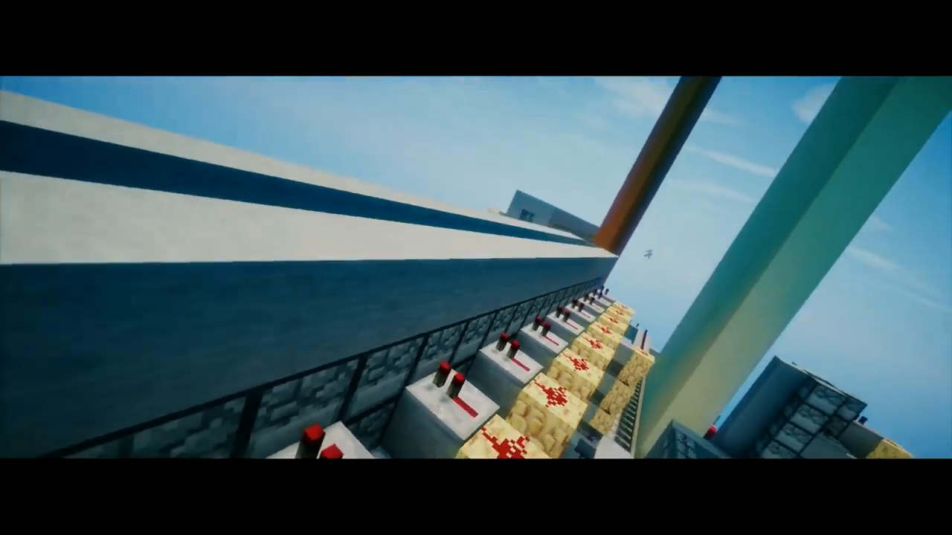
mouse_move(476, 267)
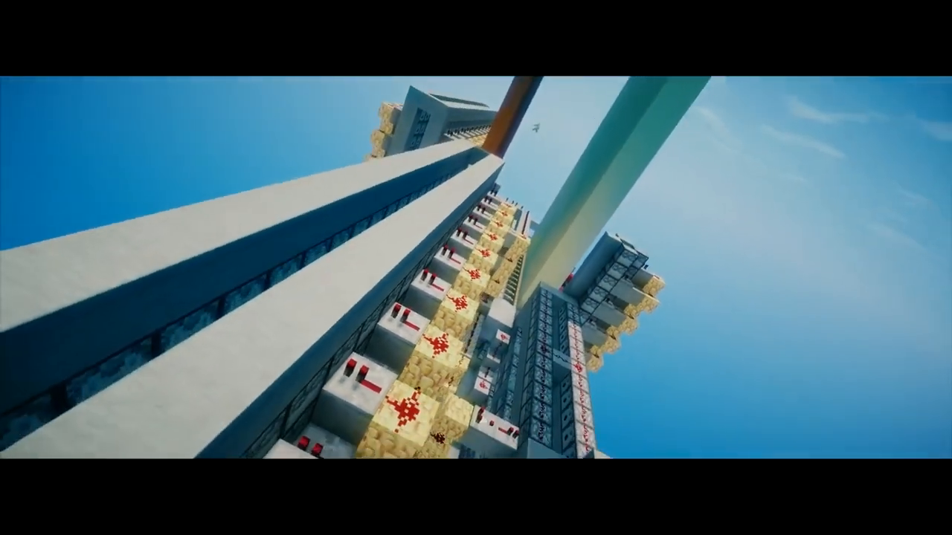